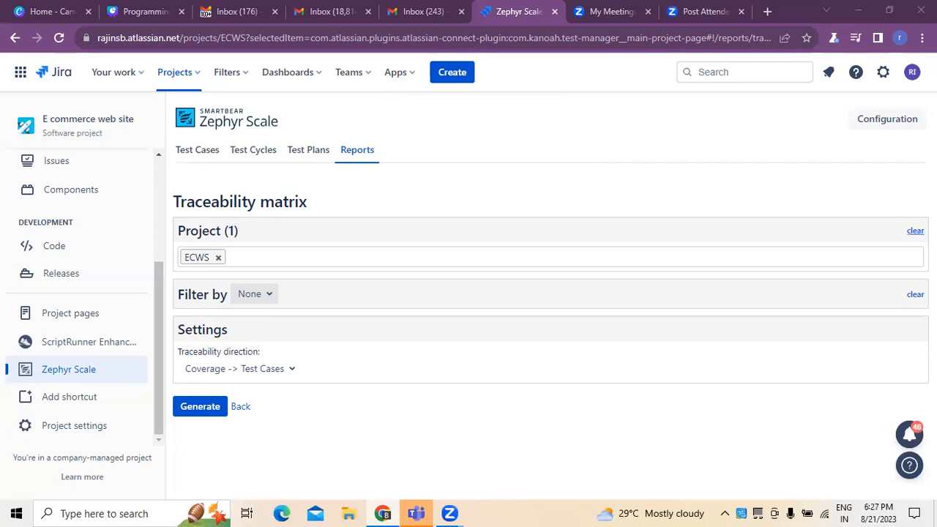
Step: Re-select project ECWS as the report's project filter
{"action": "left_click", "coordinate": [218, 258]}
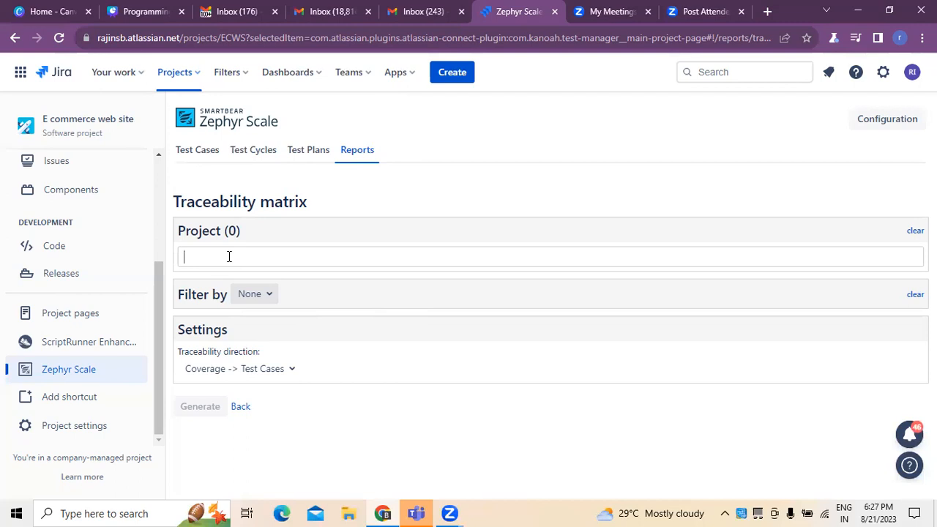
{"action": "mouse_move", "coordinate": [255, 293]}
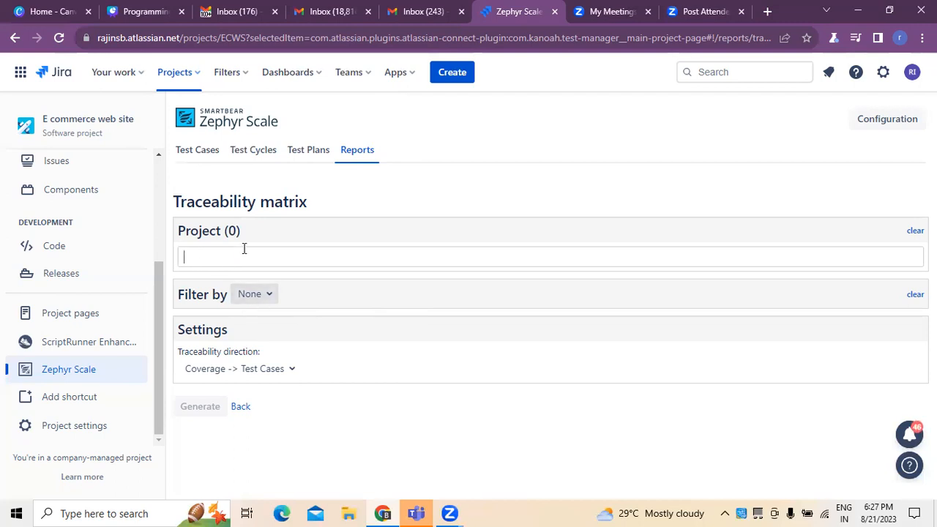
{"action": "type", "text": "E"}
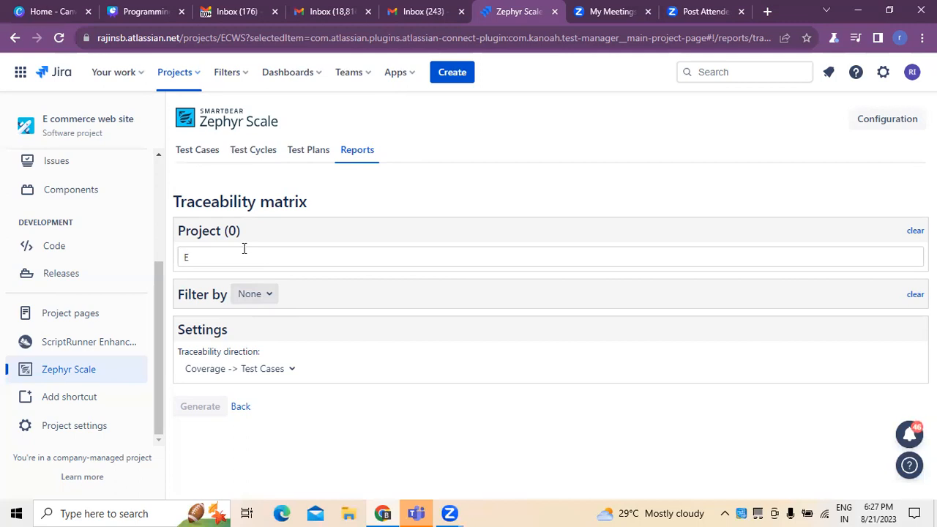
{"action": "type", "text": "CO"}
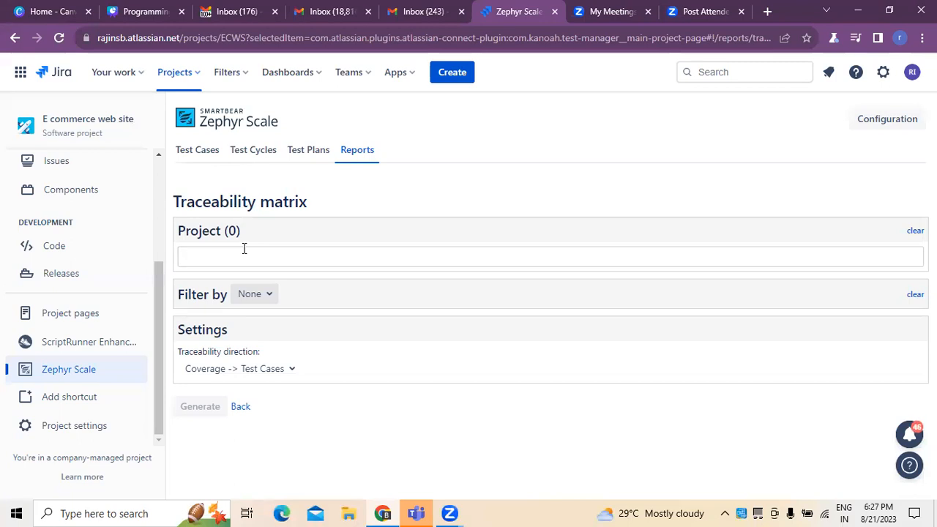
{"action": "left_click", "coordinate": [549, 257]}
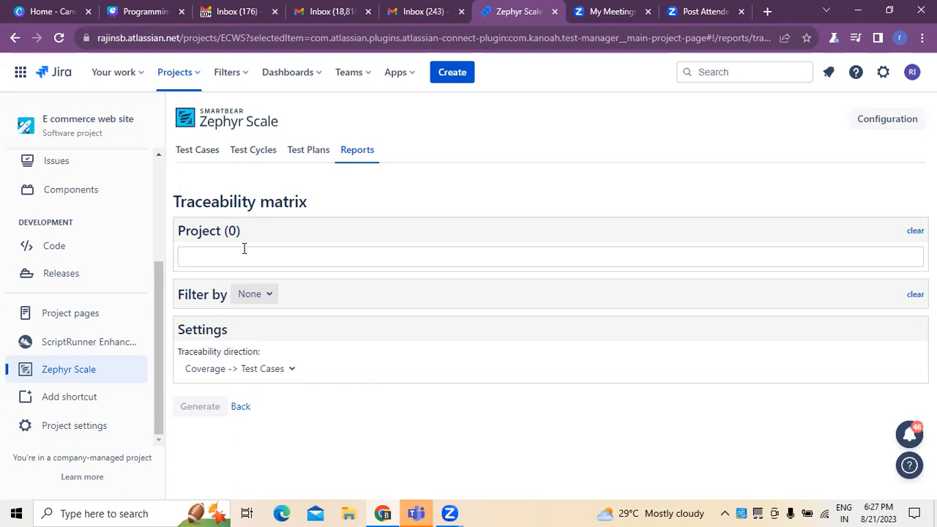
{"action": "type", "text": "e"}
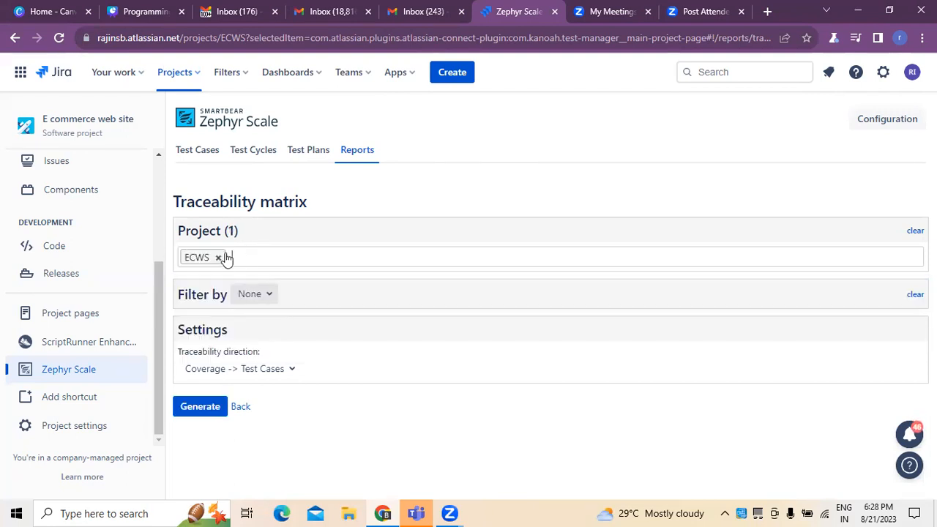
{"action": "left_click", "coordinate": [255, 293]}
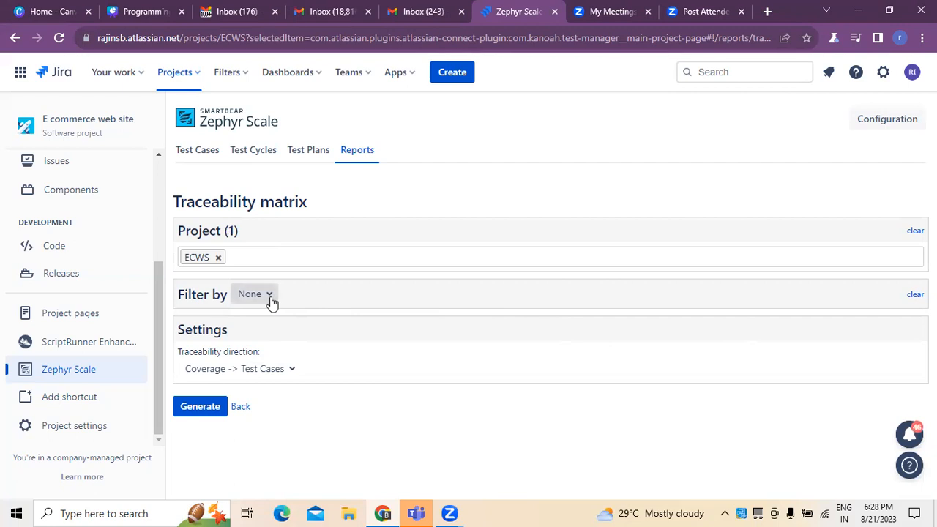
Step: Try filtering by test cycle and test plan, then leave the report unfiltered
{"action": "left_click", "coordinate": [255, 292]}
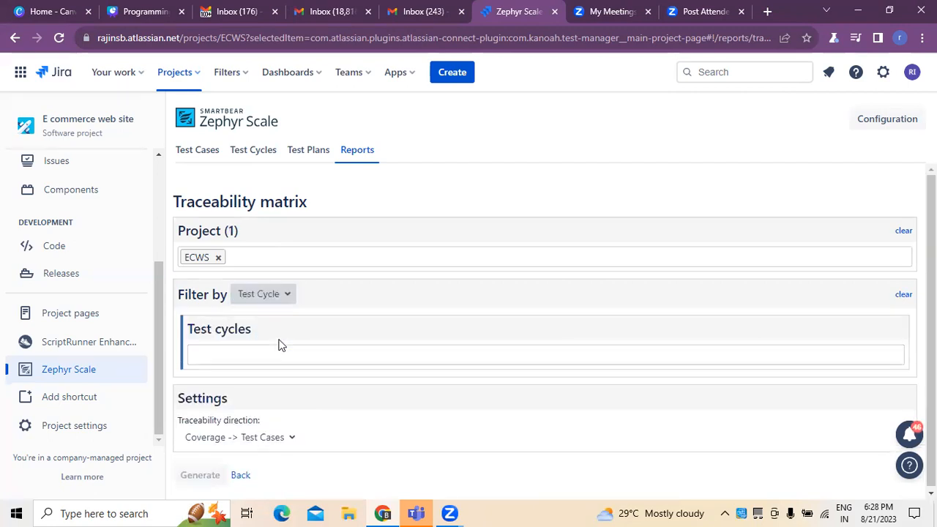
{"action": "mouse_move", "coordinate": [296, 316]}
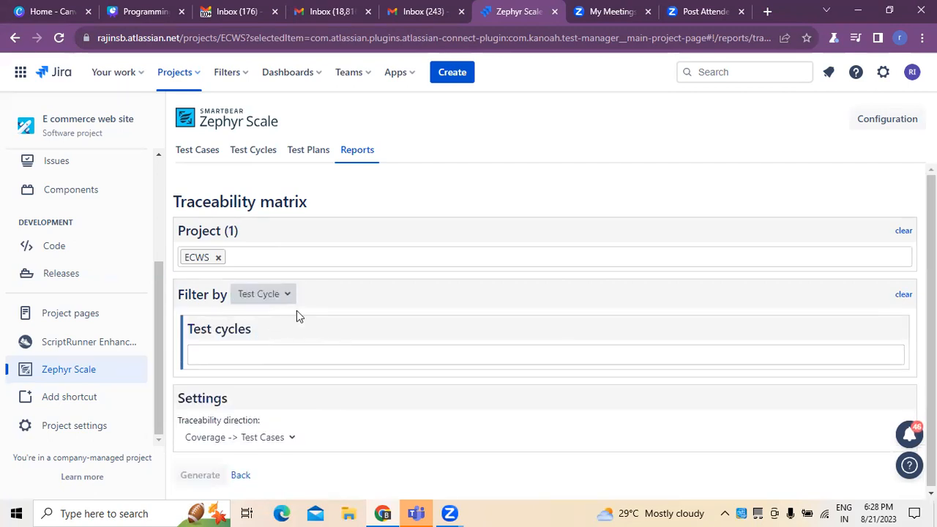
{"action": "left_click", "coordinate": [264, 292]}
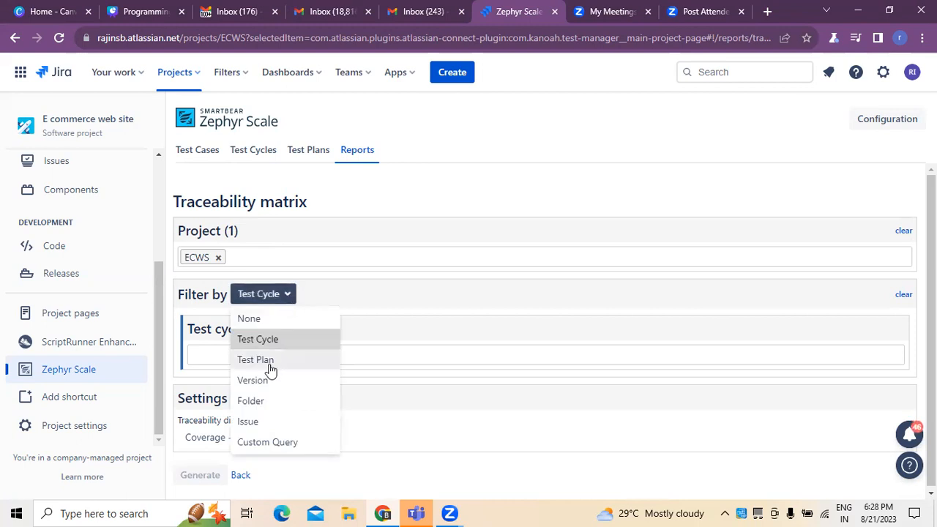
{"action": "left_click", "coordinate": [255, 359]}
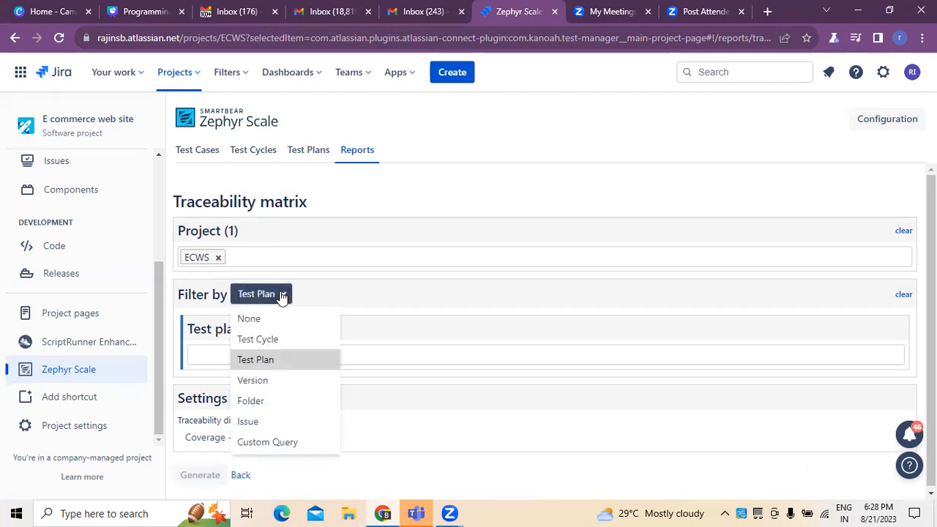
{"action": "mouse_move", "coordinate": [264, 400]}
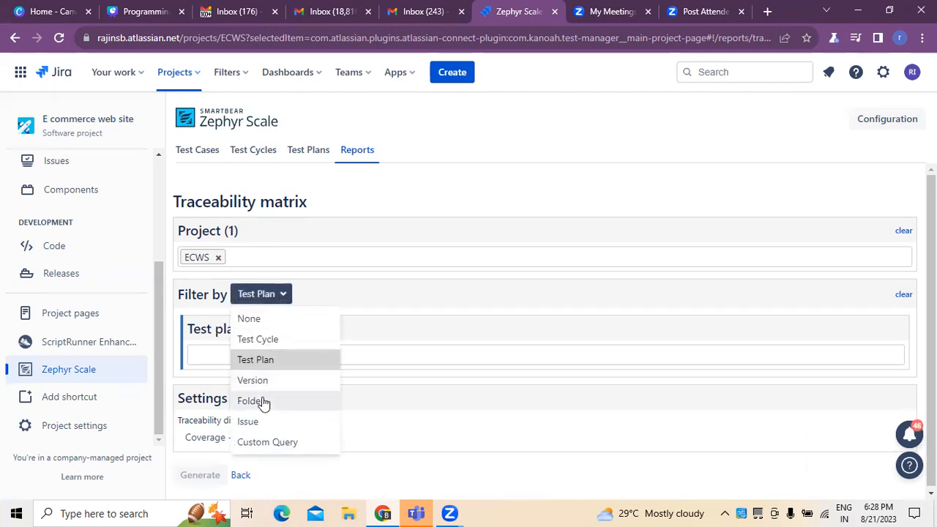
{"action": "left_click", "coordinate": [249, 319]}
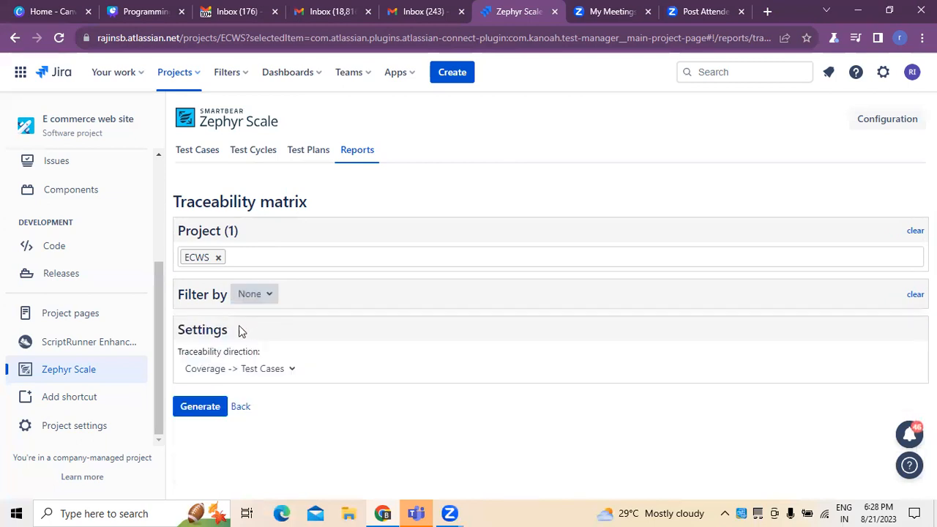
{"action": "mouse_move", "coordinate": [307, 404]}
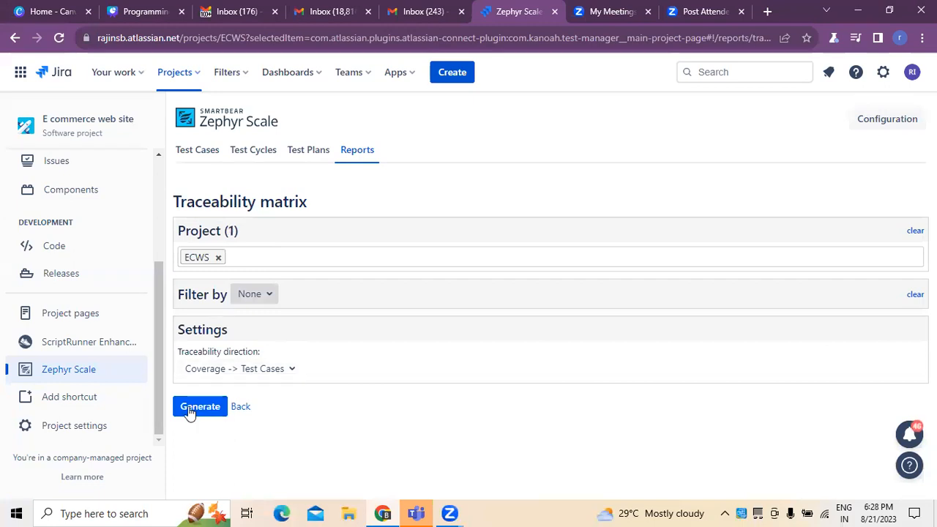
{"action": "mouse_move", "coordinate": [238, 328]}
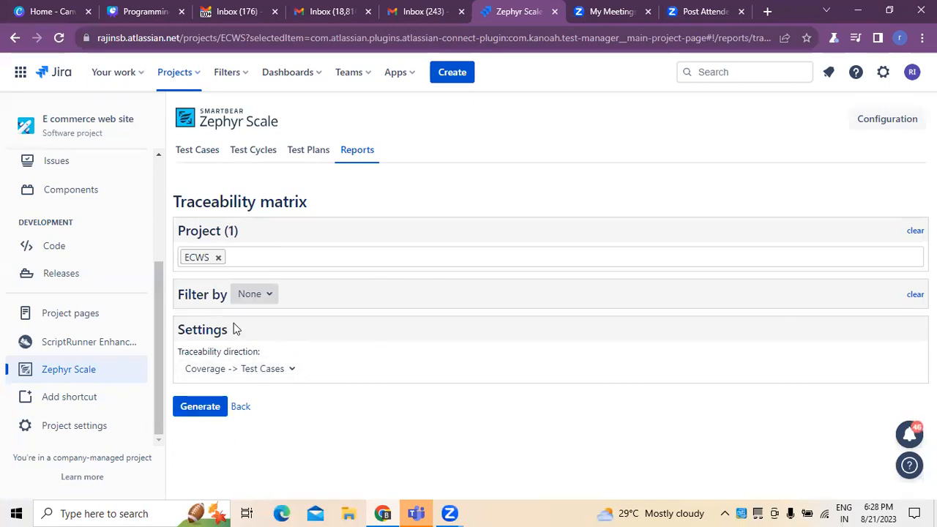
{"action": "mouse_move", "coordinate": [249, 369]}
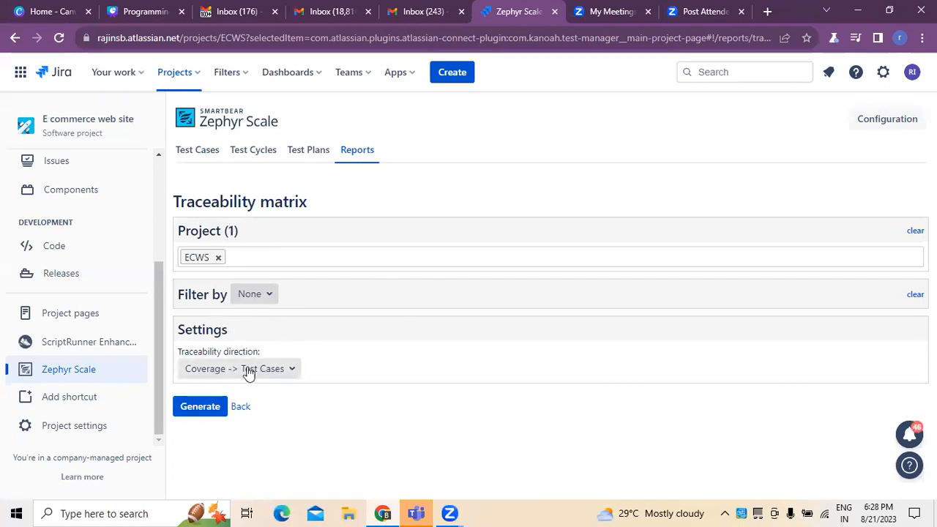
{"action": "mouse_move", "coordinate": [232, 364]}
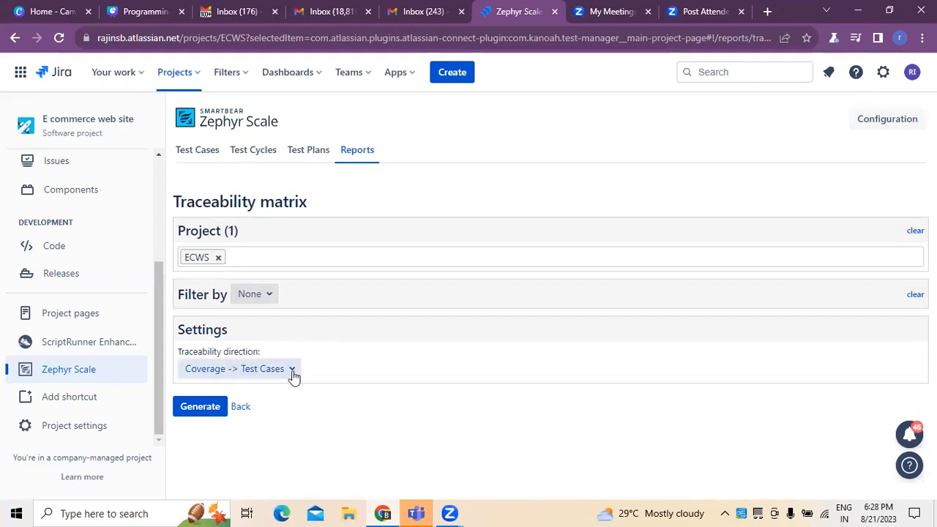
{"action": "mouse_move", "coordinate": [264, 430]}
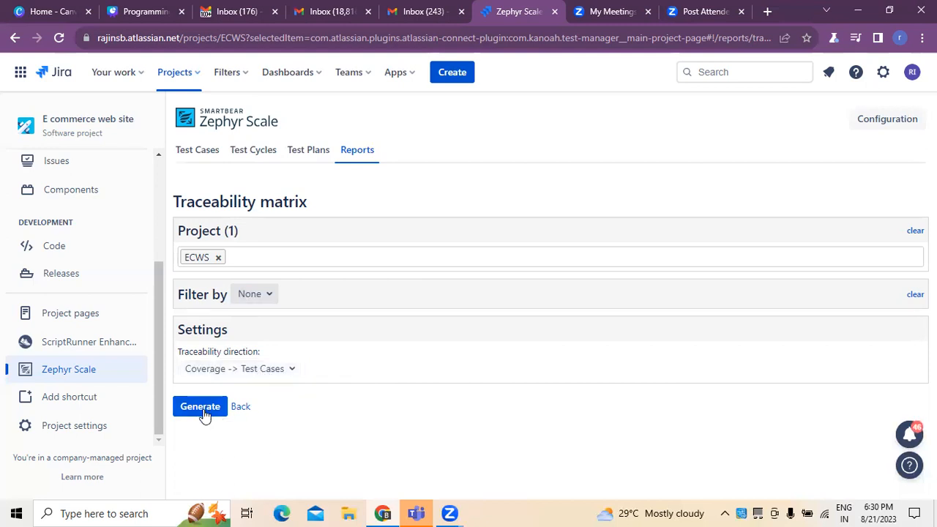
Step: Generate the ECWS traceability matrix showing ECWS-T1 to T6 with no coverage
{"action": "left_click", "coordinate": [199, 407]}
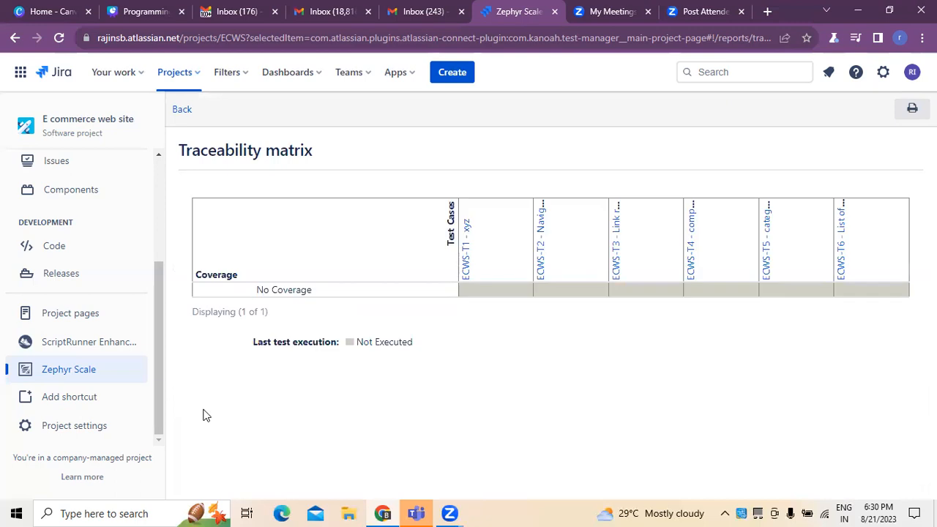
{"action": "mouse_move", "coordinate": [292, 360]}
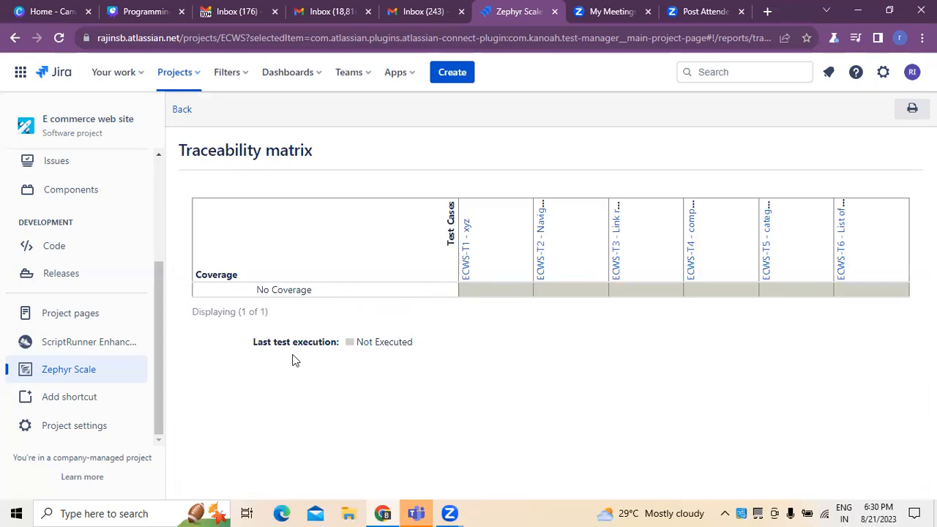
{"action": "mouse_move", "coordinate": [395, 225]}
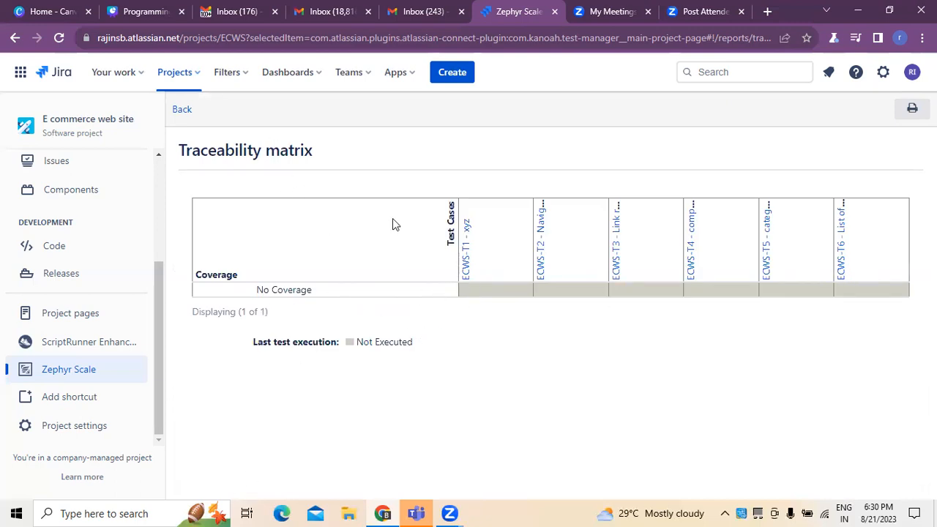
{"action": "mouse_move", "coordinate": [331, 293]}
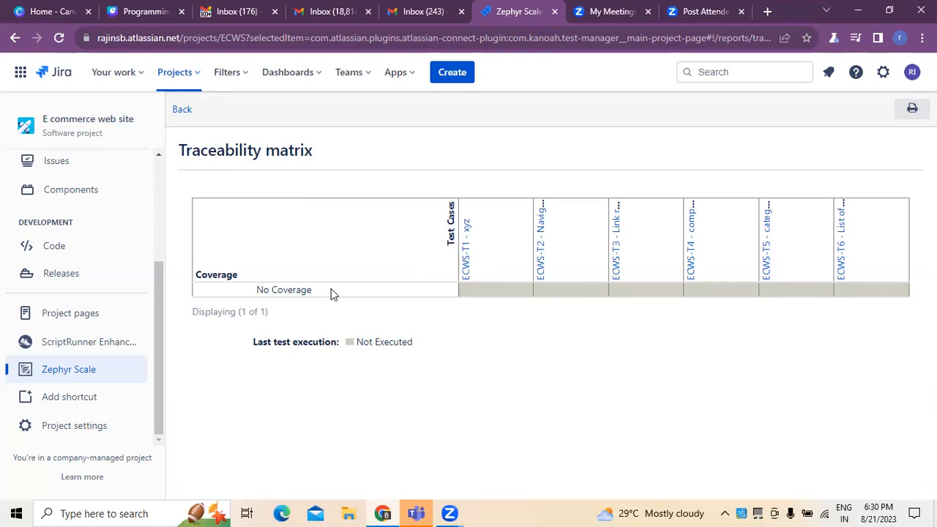
{"action": "mouse_move", "coordinate": [463, 281]}
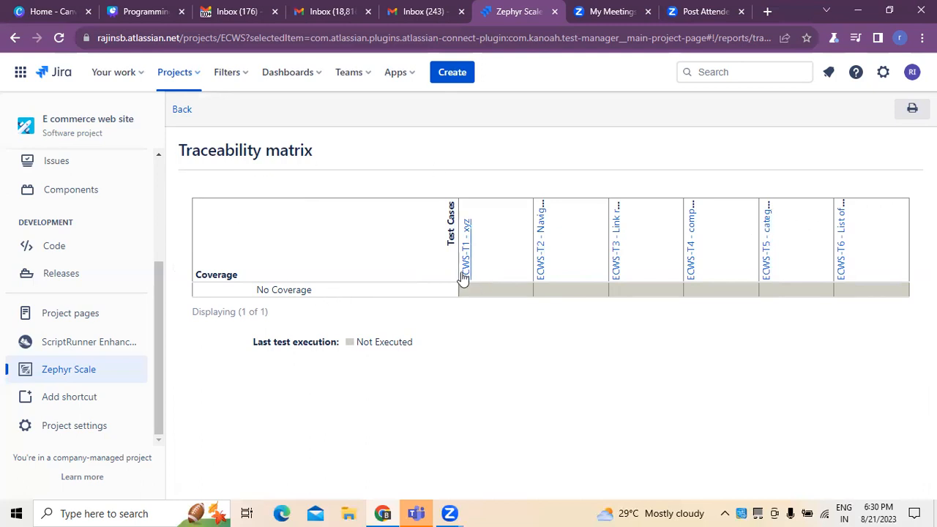
{"action": "mouse_move", "coordinate": [476, 236]}
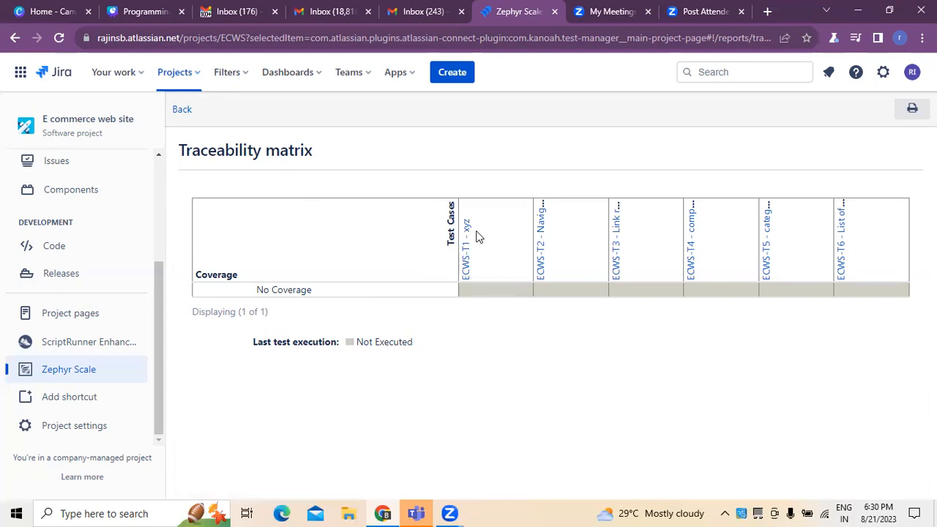
{"action": "mouse_move", "coordinate": [483, 252]}
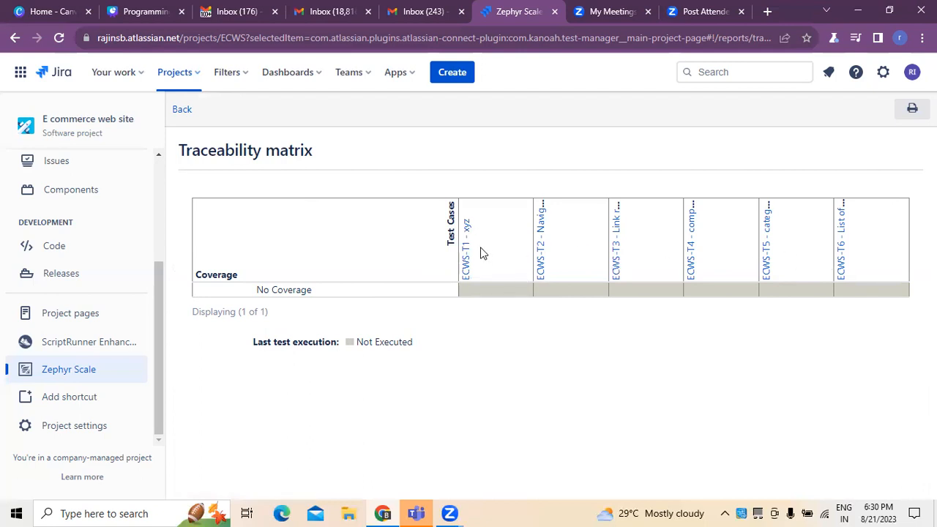
{"action": "mouse_move", "coordinate": [467, 281]}
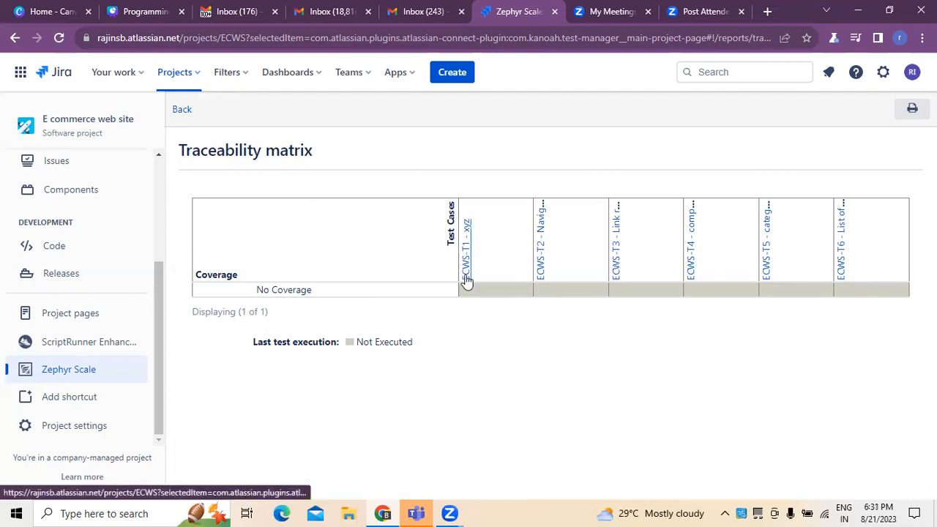
{"action": "left_click", "coordinate": [466, 241]}
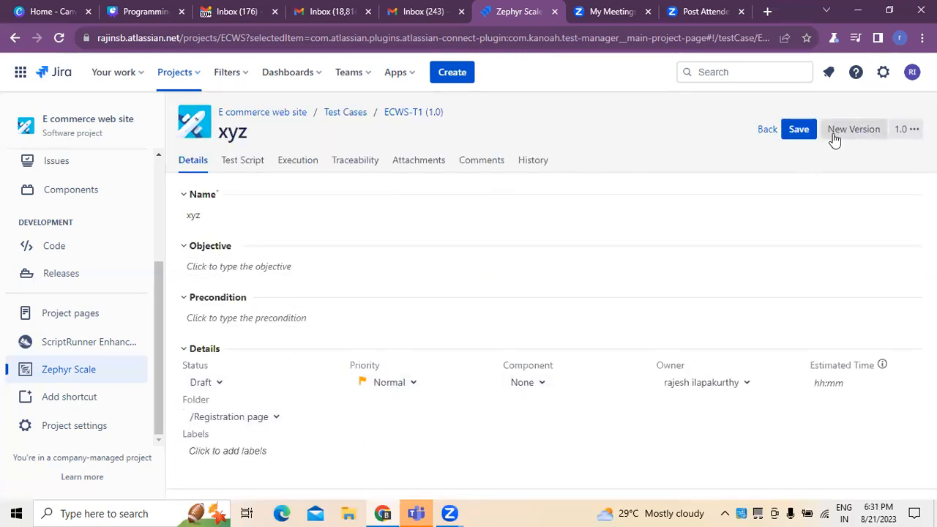
{"action": "left_click", "coordinate": [355, 159]}
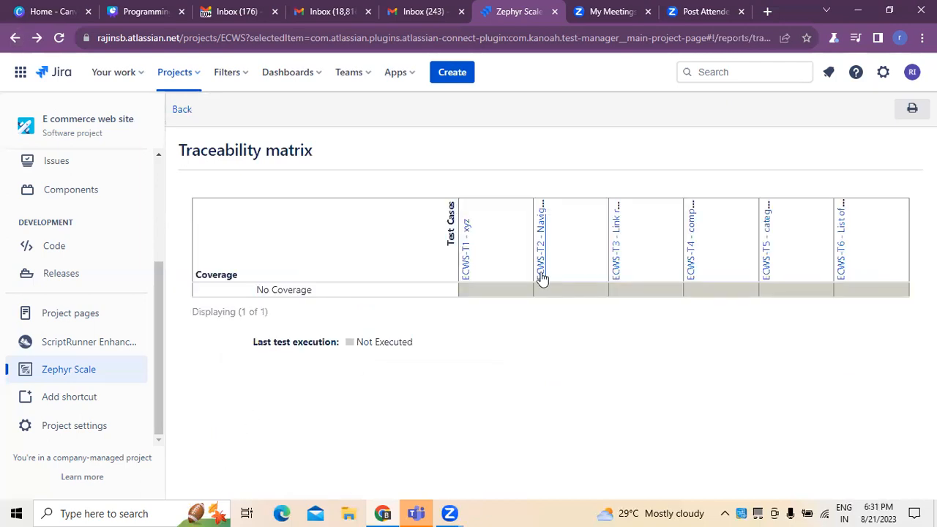
{"action": "left_click", "coordinate": [542, 241]}
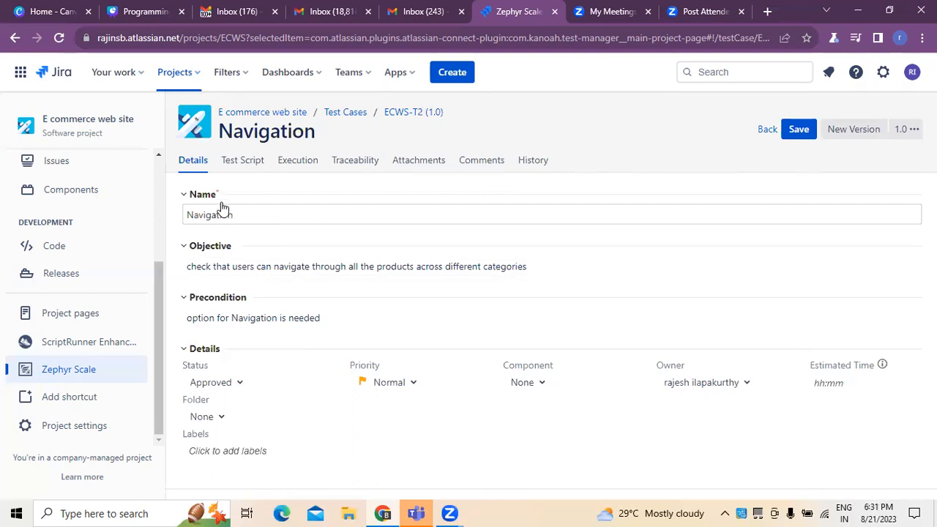
{"action": "mouse_move", "coordinate": [241, 214]}
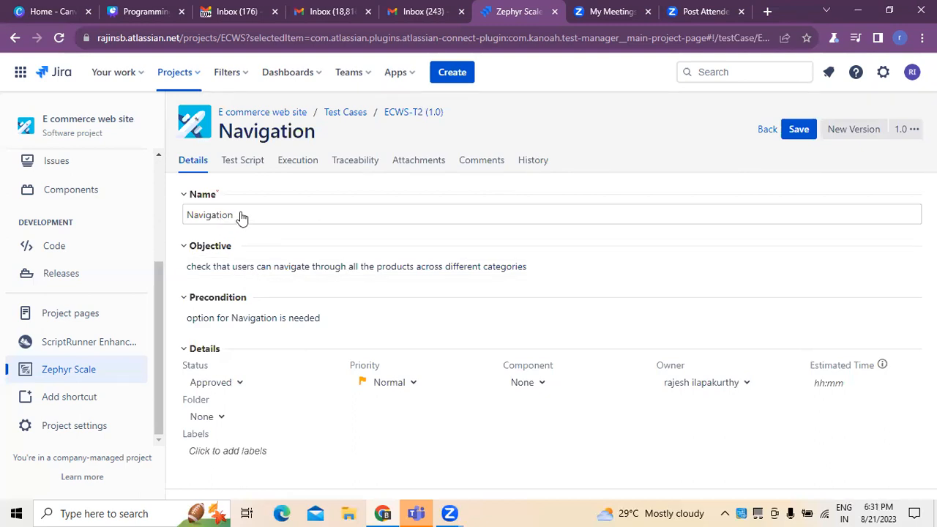
{"action": "left_click", "coordinate": [354, 159]}
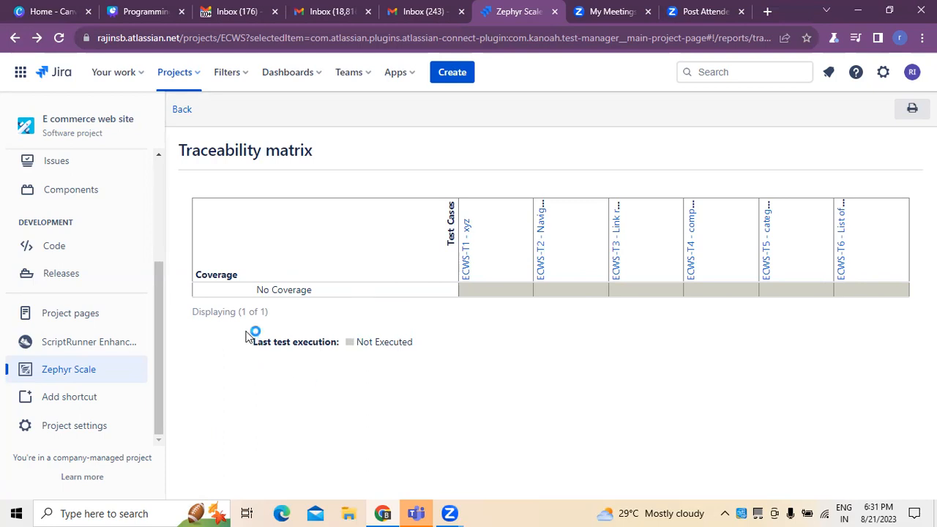
{"action": "mouse_move", "coordinate": [352, 133]}
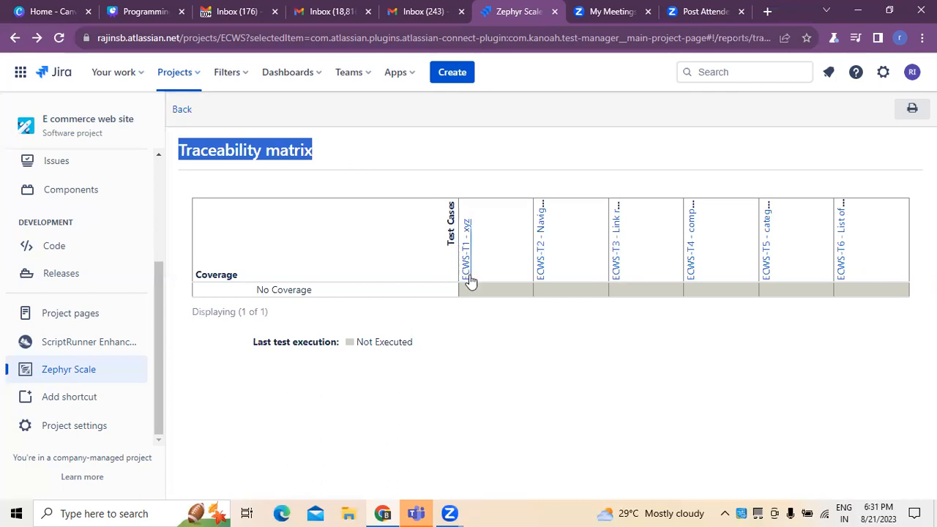
{"action": "mouse_move", "coordinate": [465, 266]}
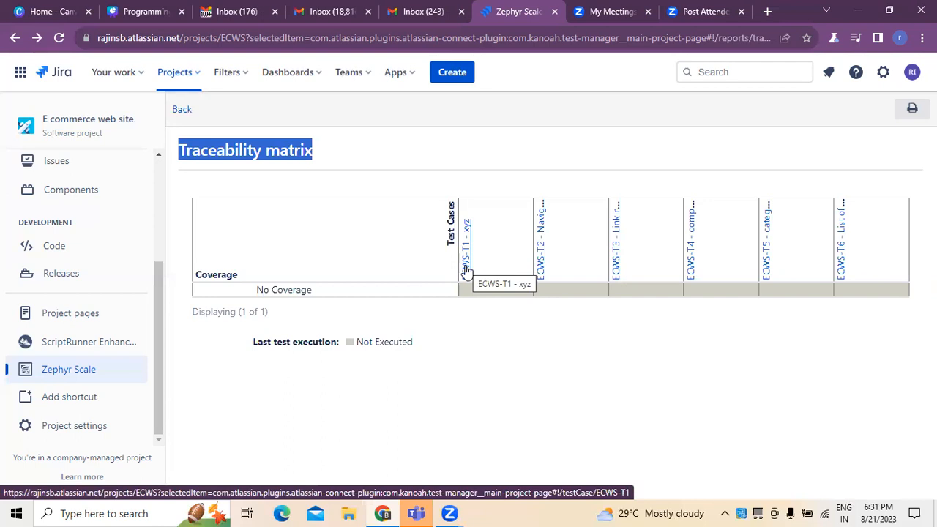
{"action": "mouse_move", "coordinate": [401, 227]}
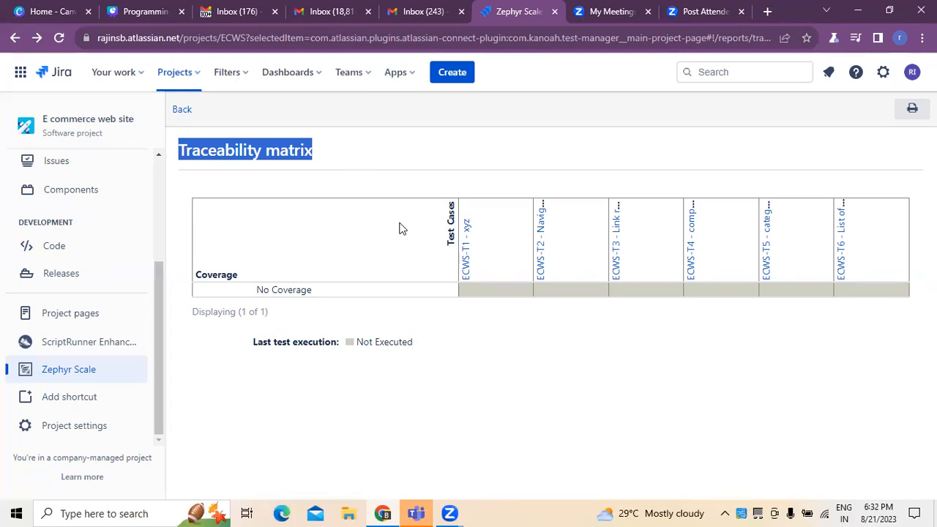
{"action": "mouse_move", "coordinate": [345, 156]}
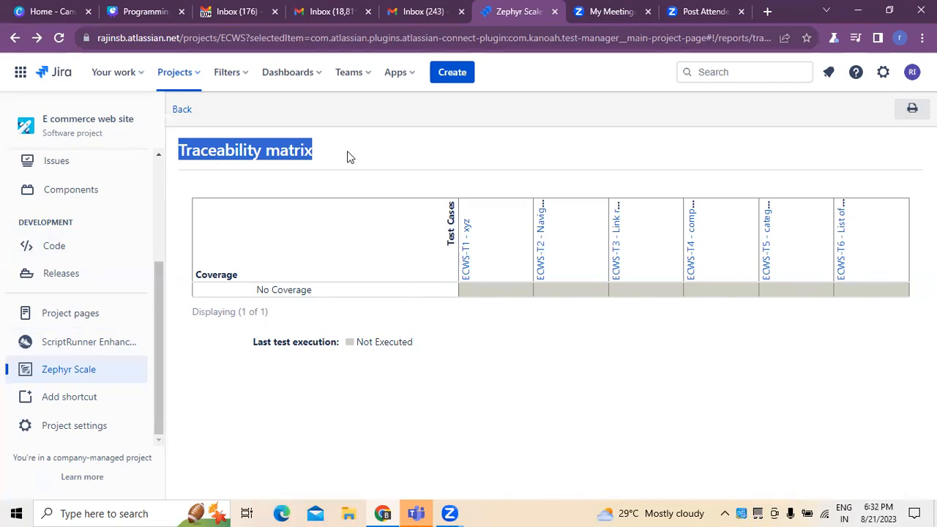